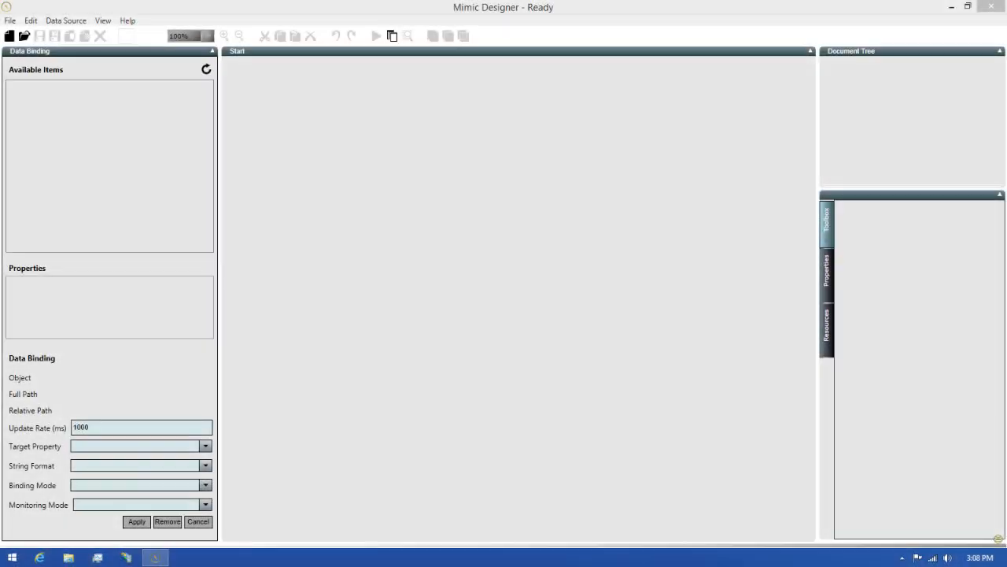
mouse_move(1002, 24)
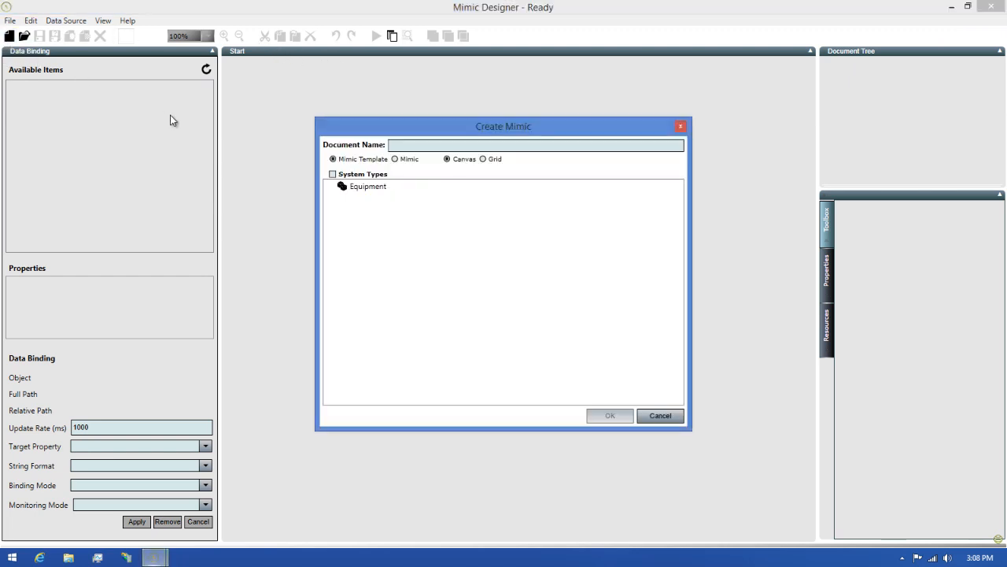
mouse_move(397, 173)
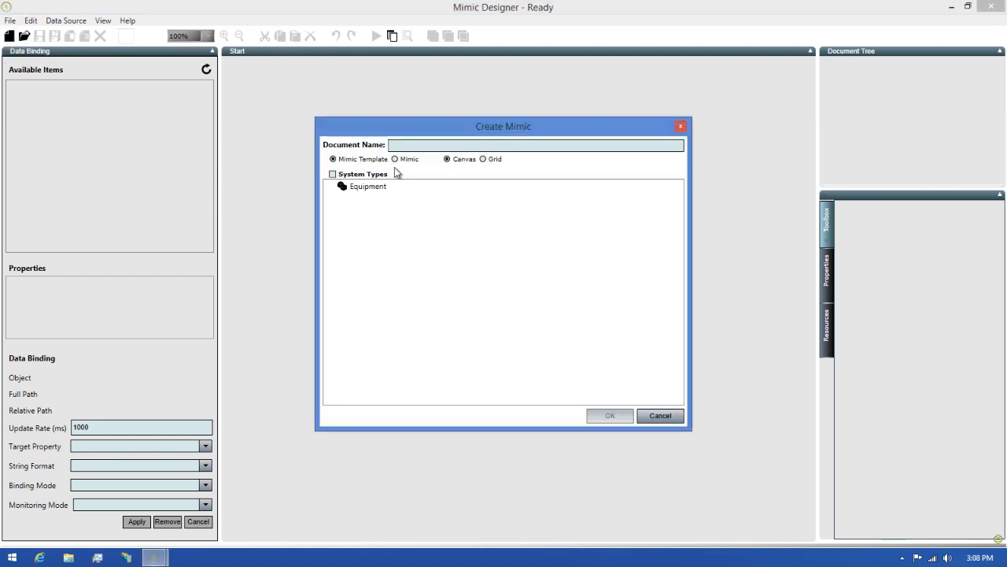
Create a new Mimic document named 'Navigation Mimic'.
left_click(394, 158)
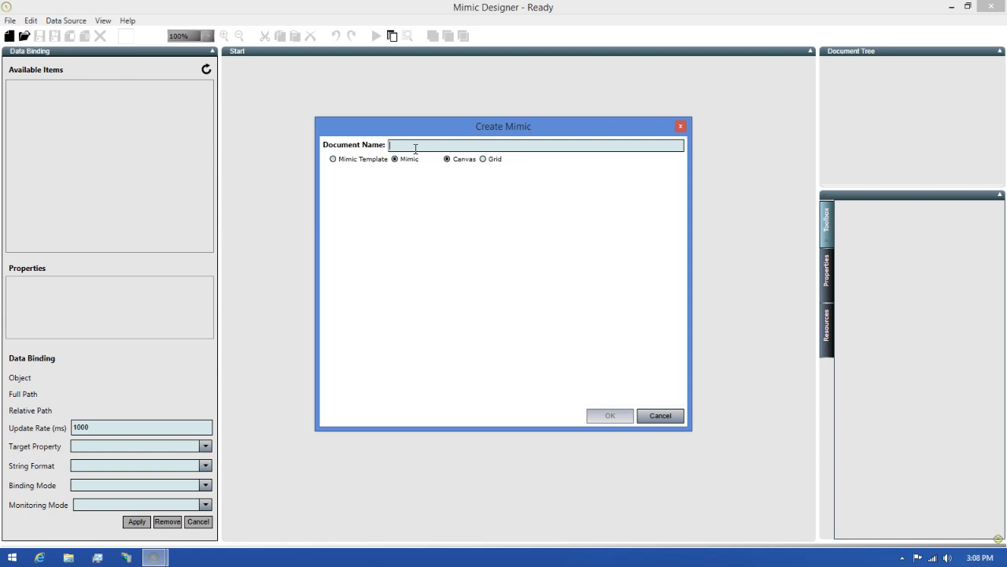
type("Navigation Mimic")
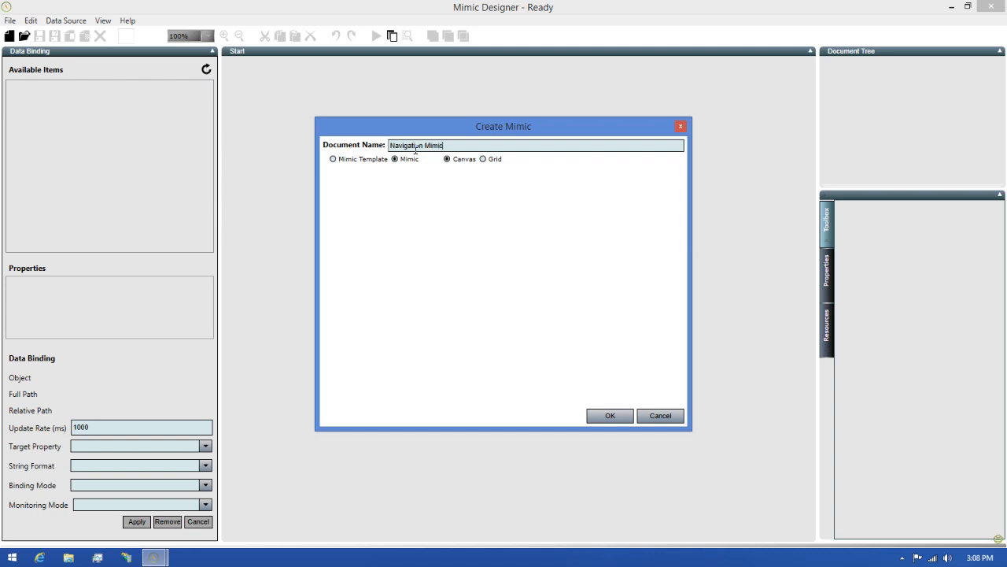
mouse_move(592, 397)
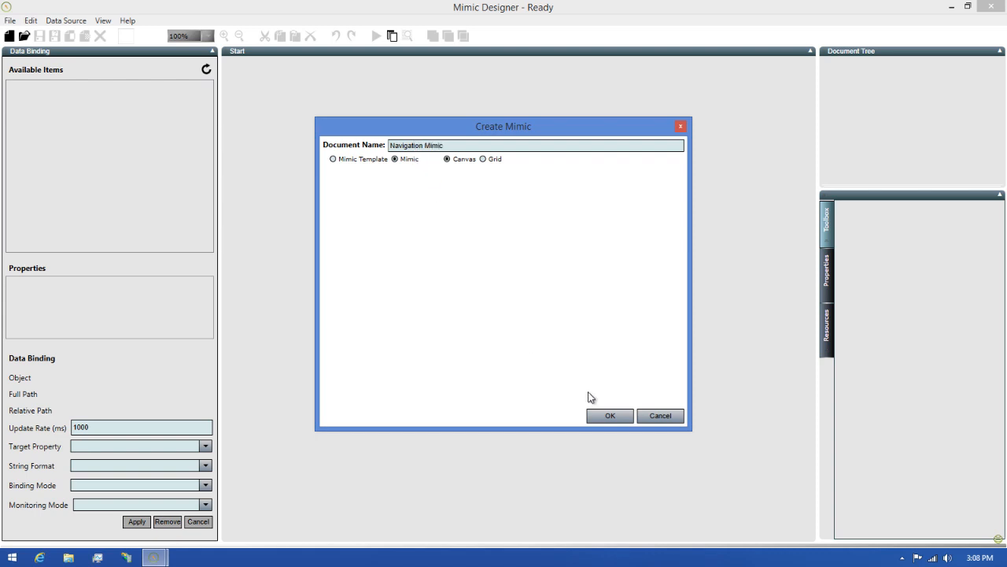
left_click(609, 415)
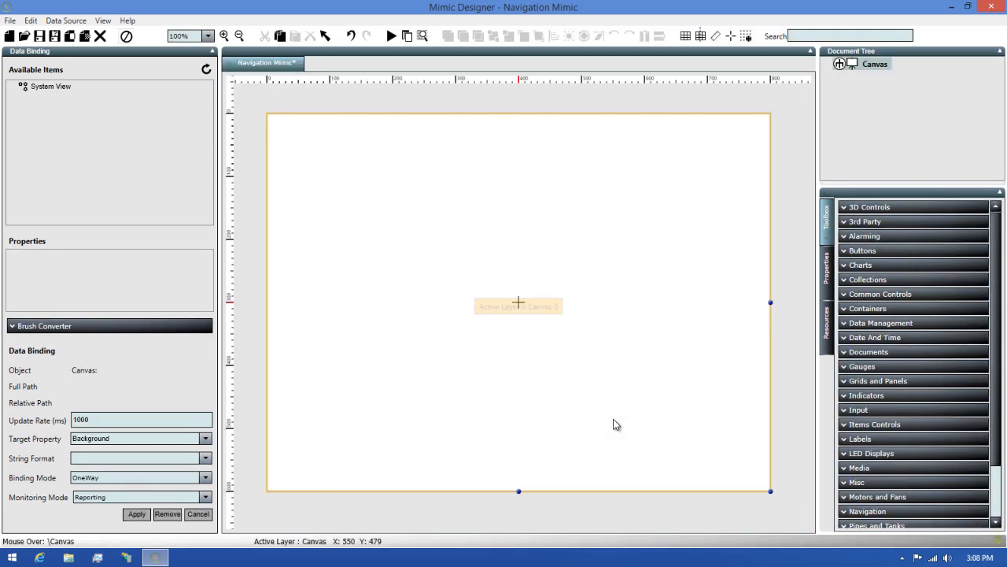
mouse_move(518, 302)
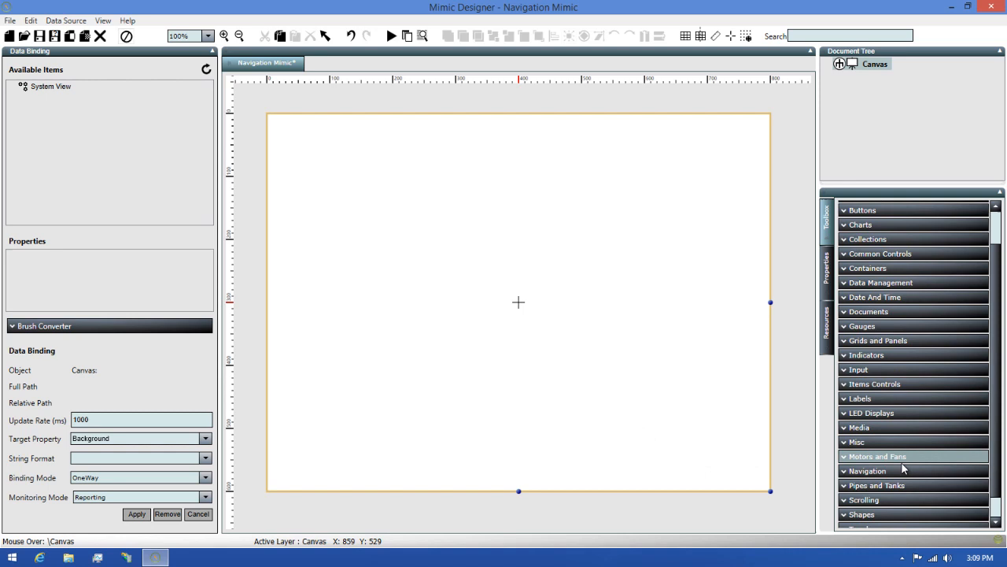
Expand the Navigation category in the Toolbox.
left_click(867, 470)
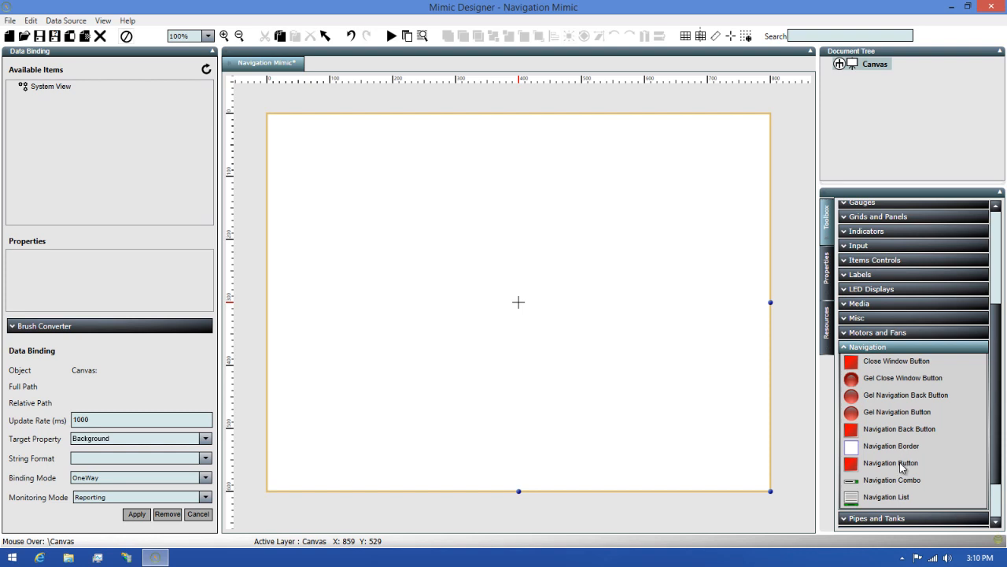
Draw a Navigation Button near the canvas top-left and show its properties.
left_click(890, 462)
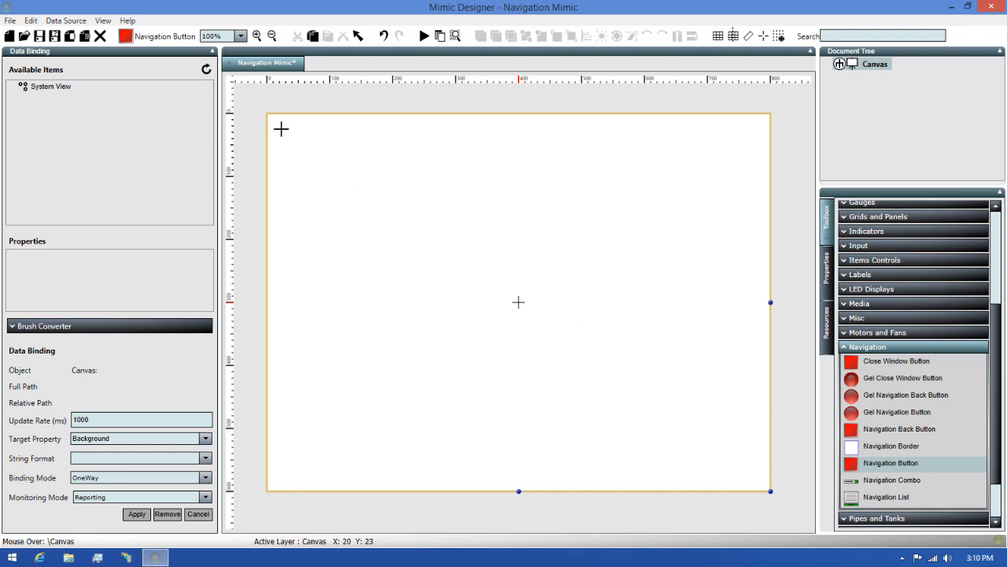
left_click_drag(281, 128, 449, 223)
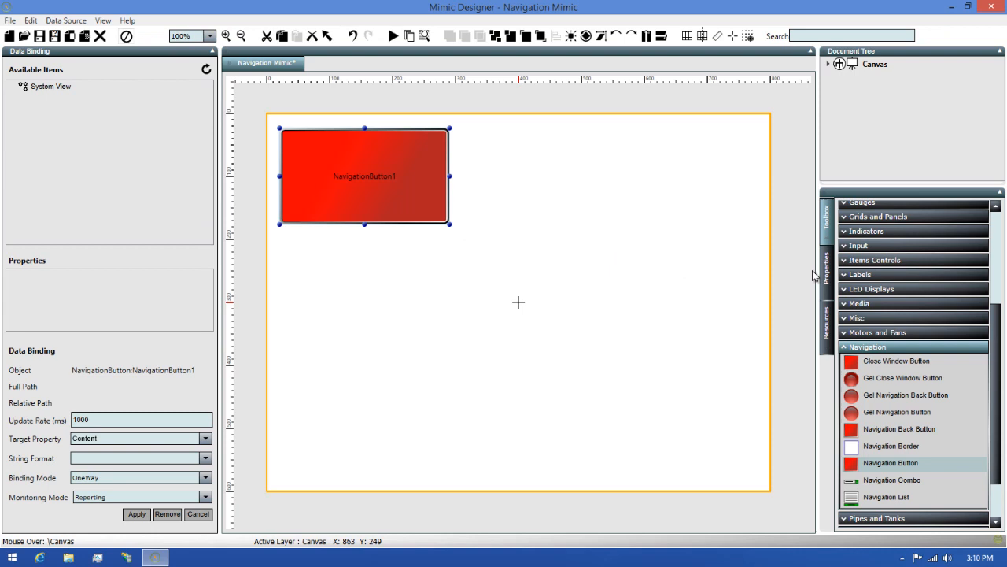
left_click(826, 271)
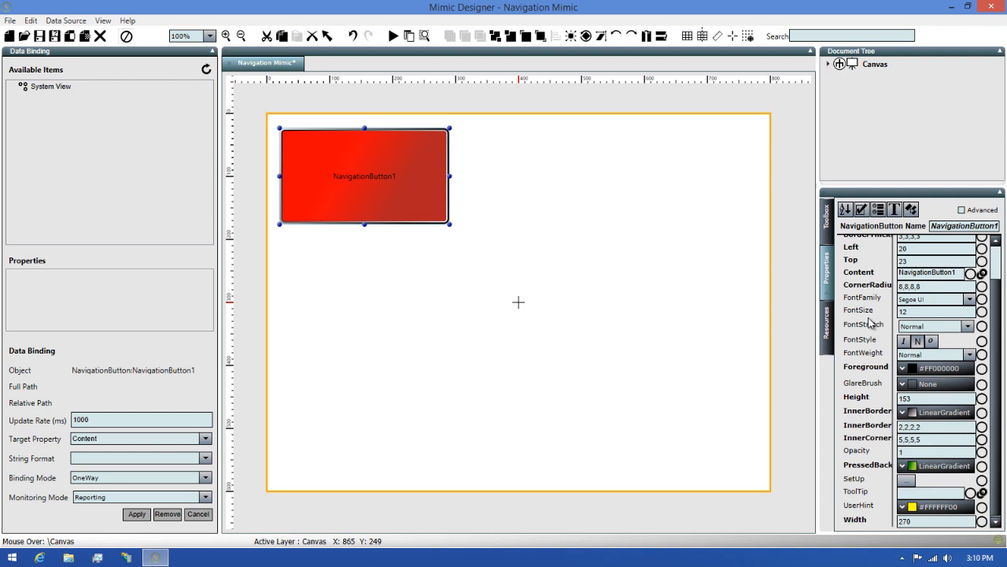
mouse_move(890, 324)
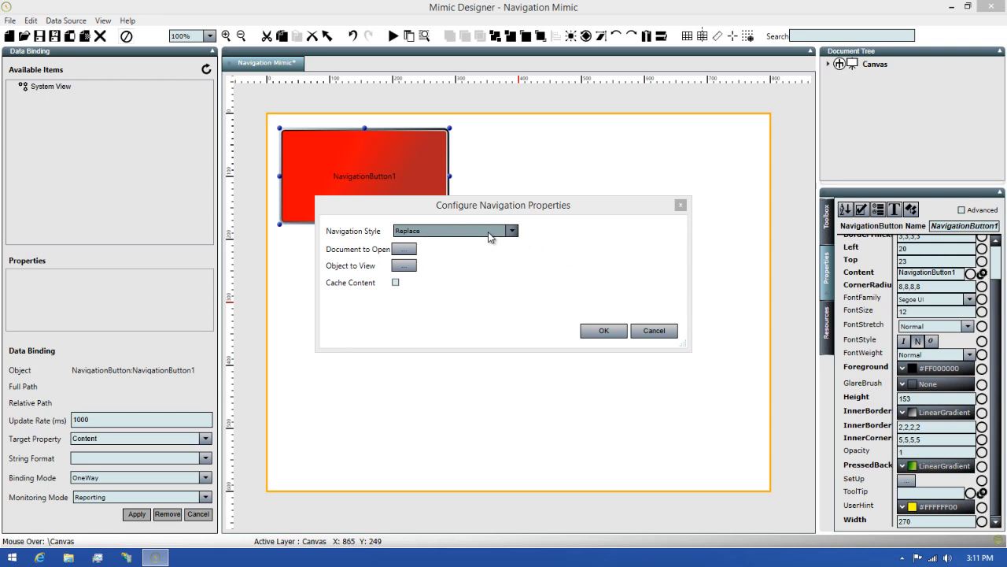
left_click(512, 230)
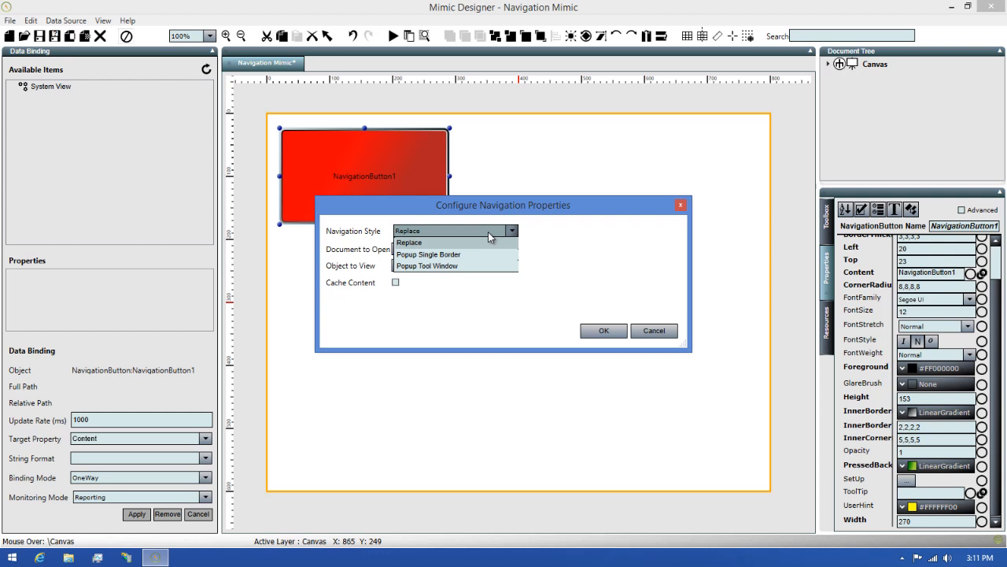
left_click(408, 241)
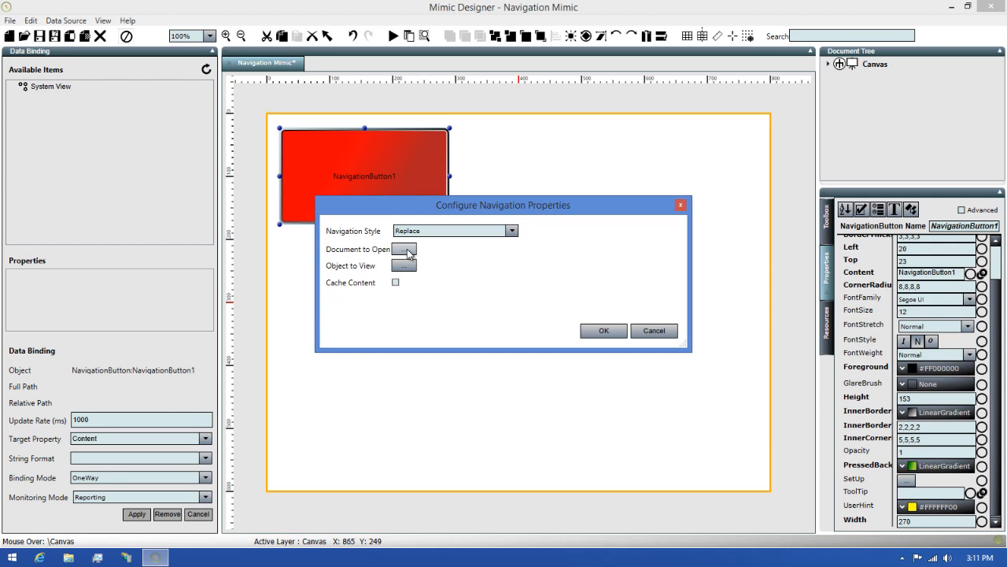
Set the button's Document to Open to Test Mimic from the Mimics folder.
left_click(404, 249)
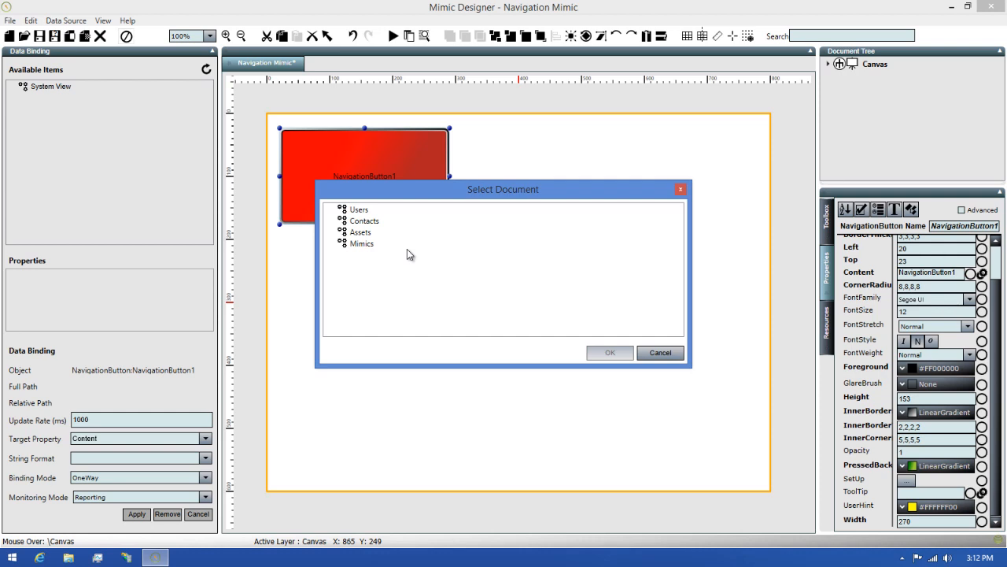
mouse_move(350, 248)
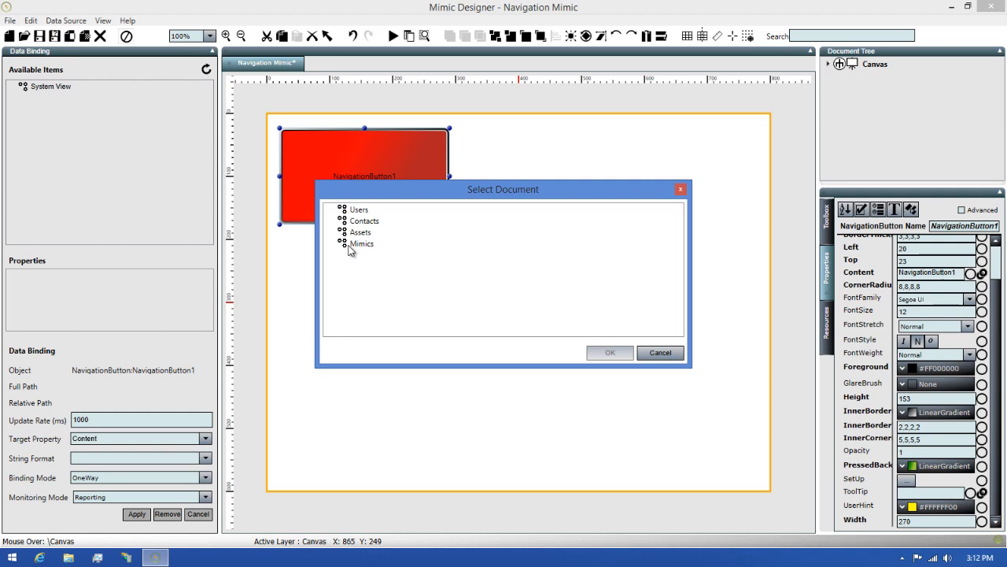
left_click(343, 243)
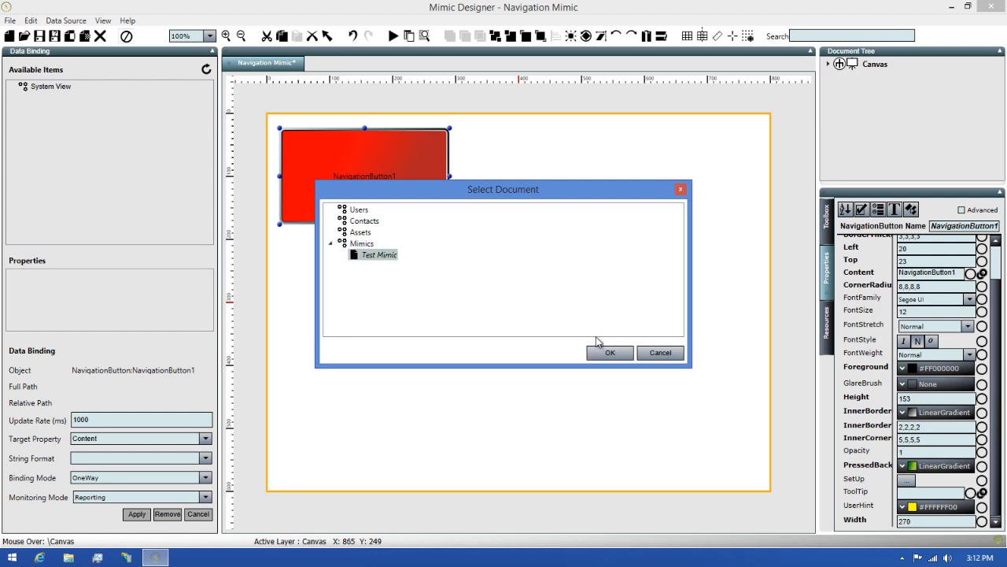
left_click(610, 351)
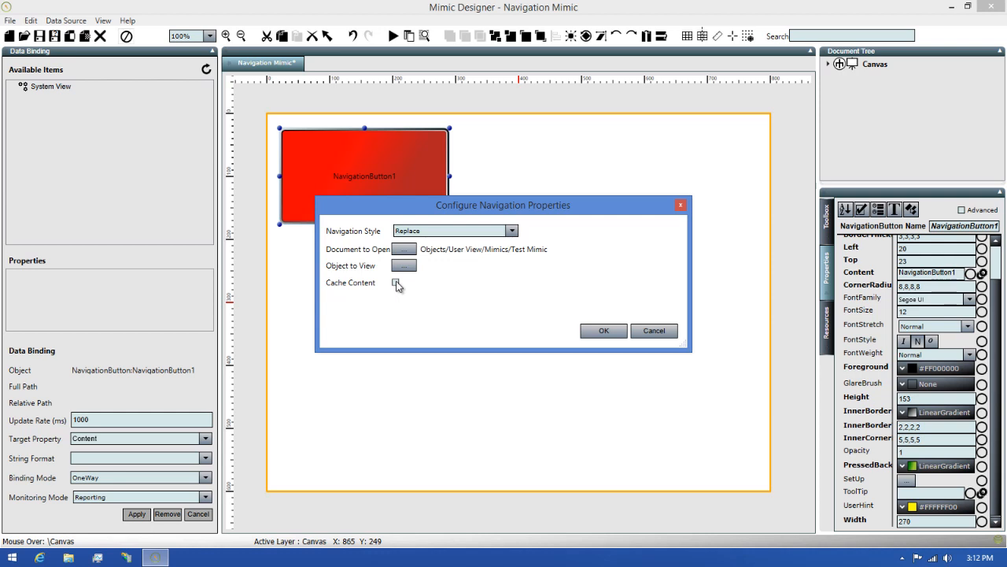
mouse_move(497, 295)
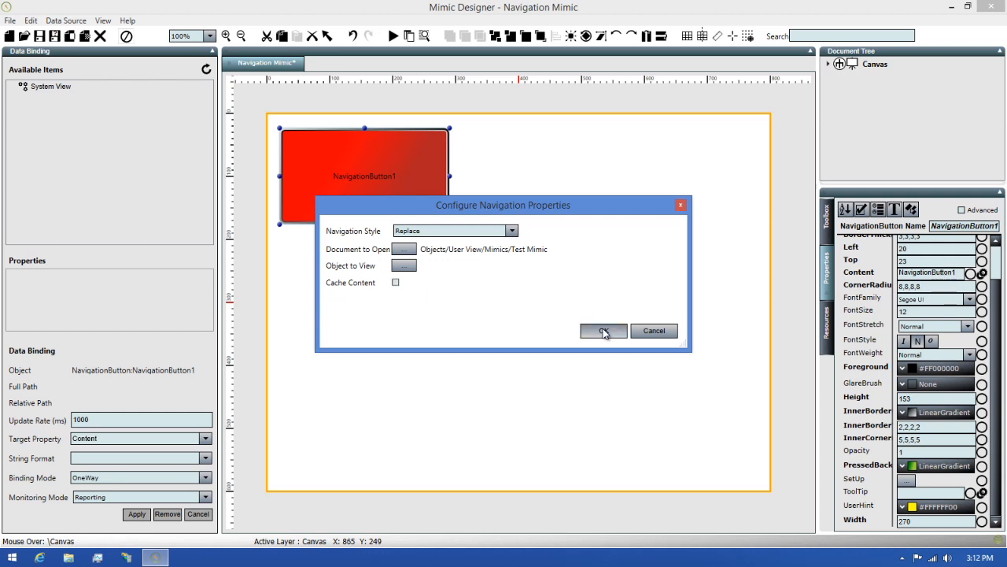
Confirm the Configure Navigation Properties dialog for NavigationButton1.
left_click(604, 329)
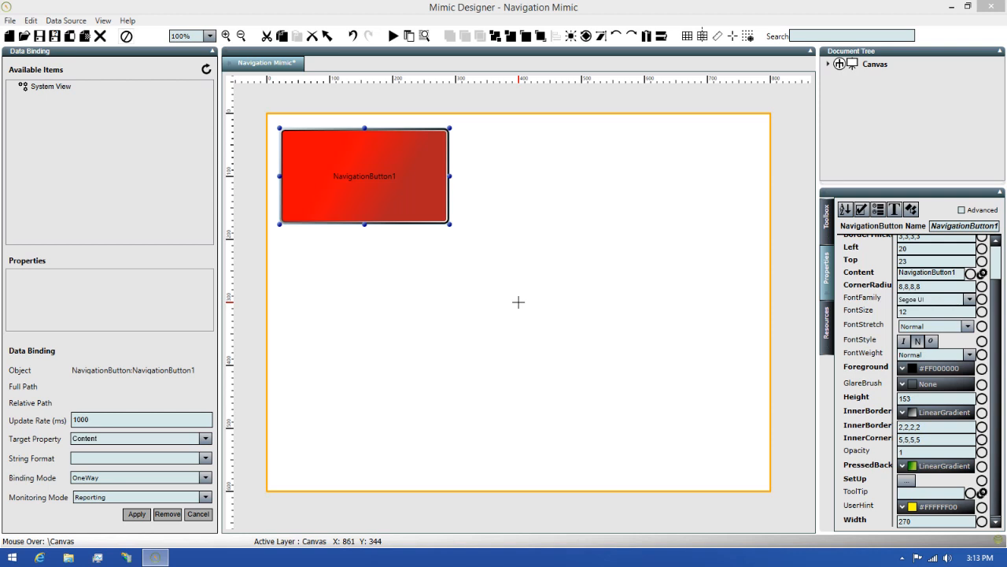
mouse_move(386, 206)
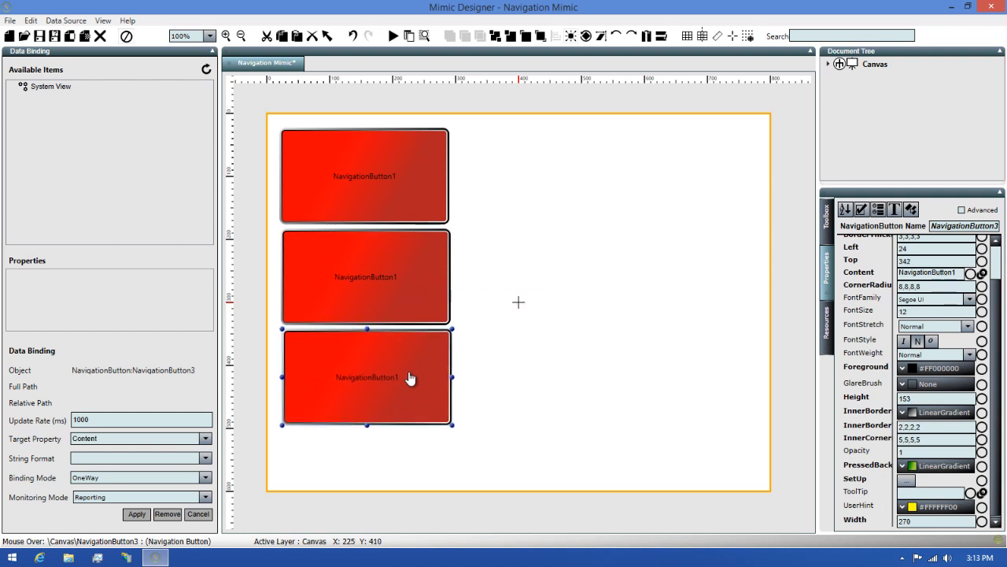
mouse_move(409, 257)
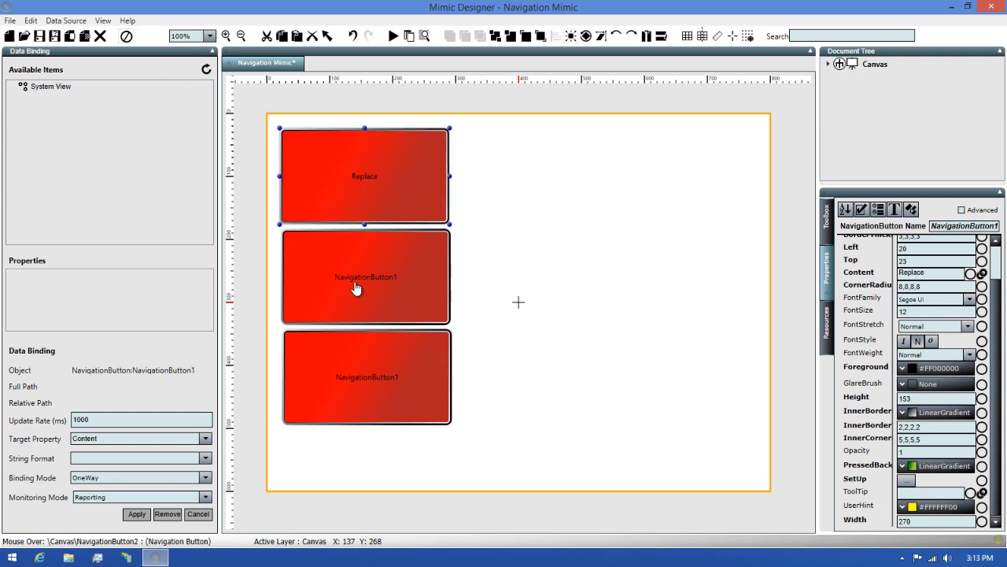
Caption the second navigation button 'Single Border' and select it.
double_click(365, 277)
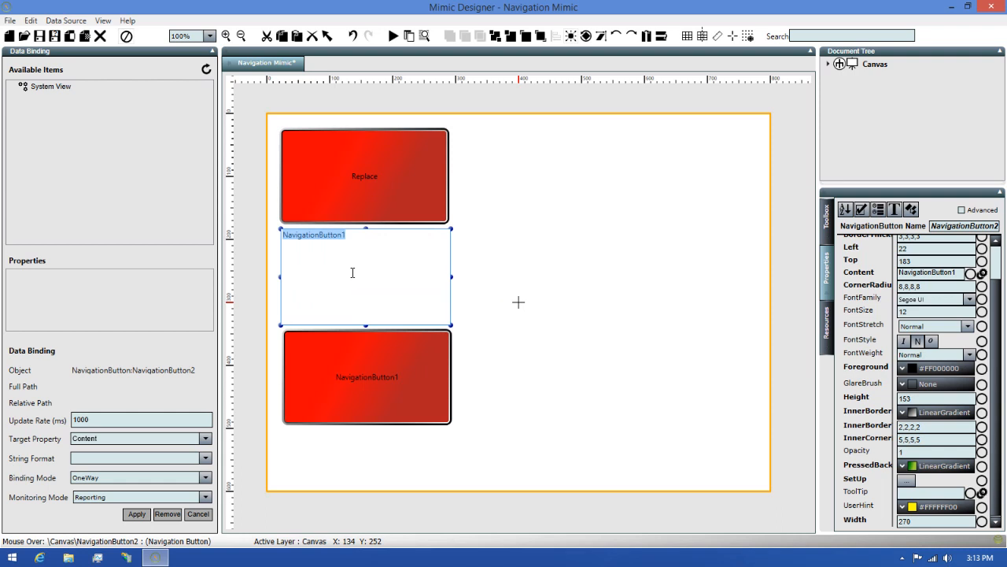
type("Single Border")
left_click(368, 377)
type("Tool Window")
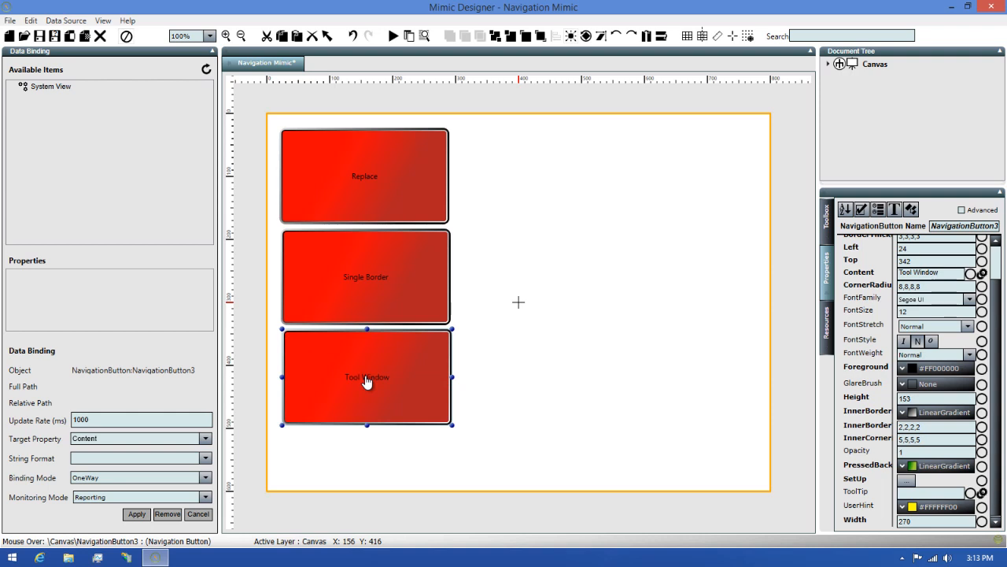
mouse_move(413, 195)
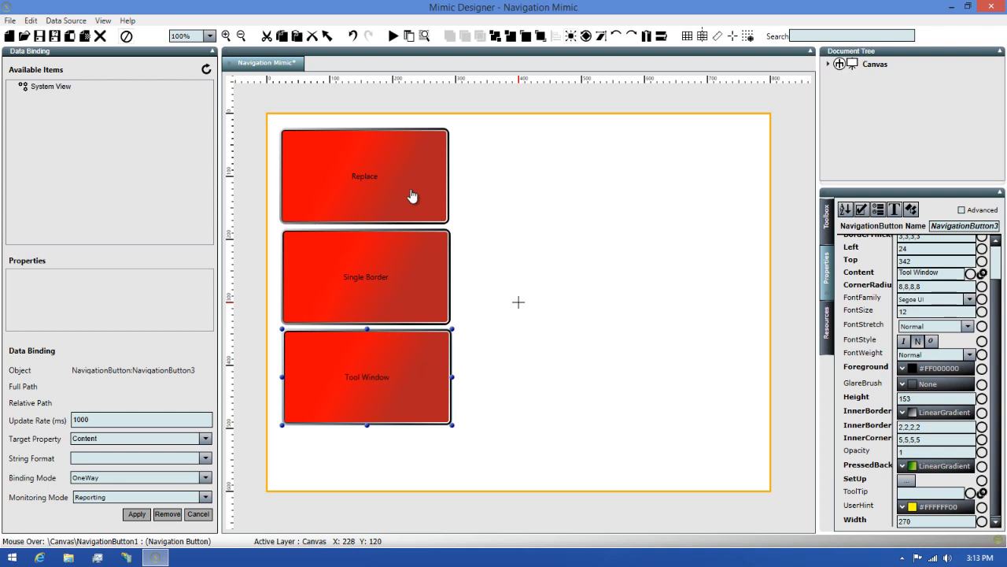
mouse_move(407, 228)
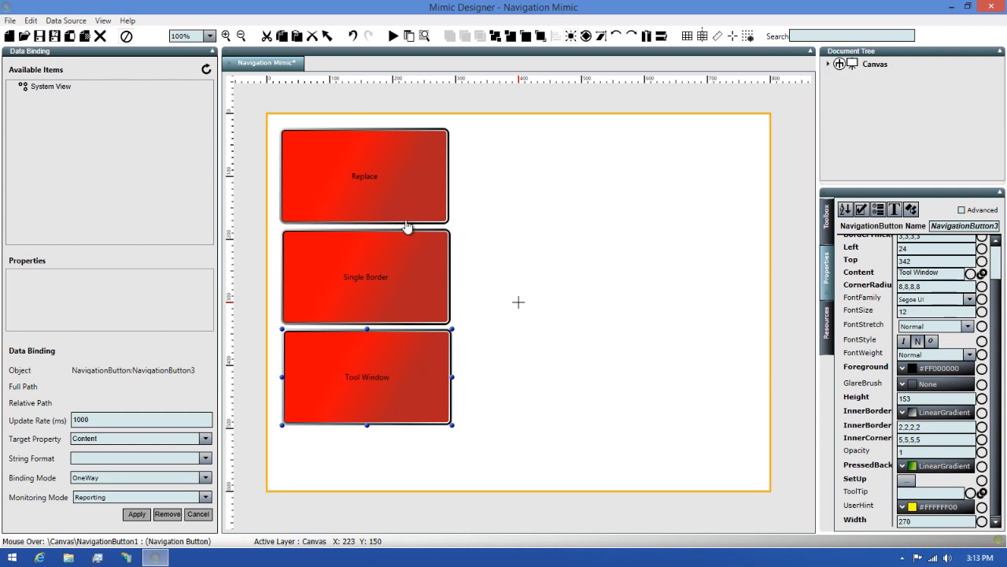
mouse_move(405, 265)
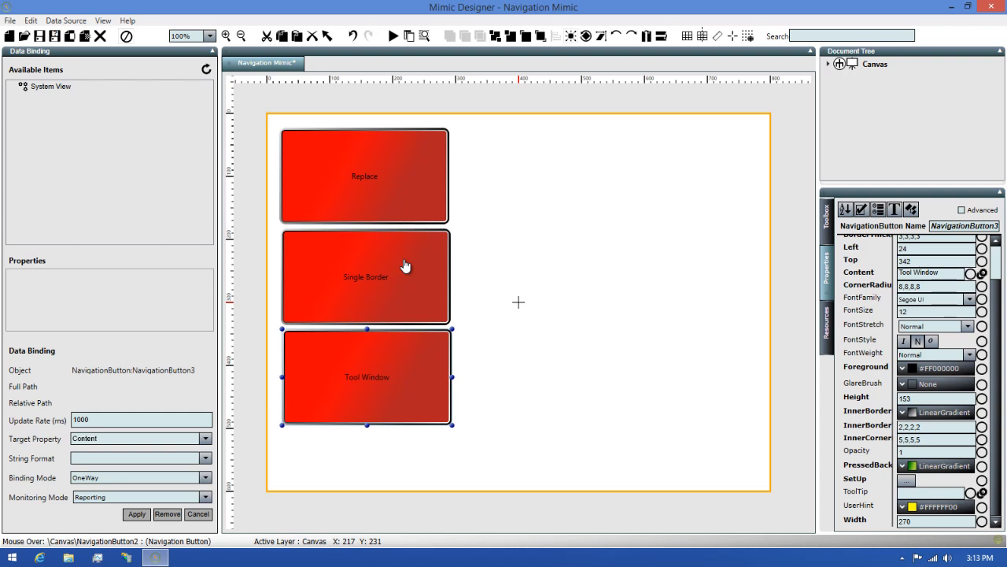
left_click(365, 276)
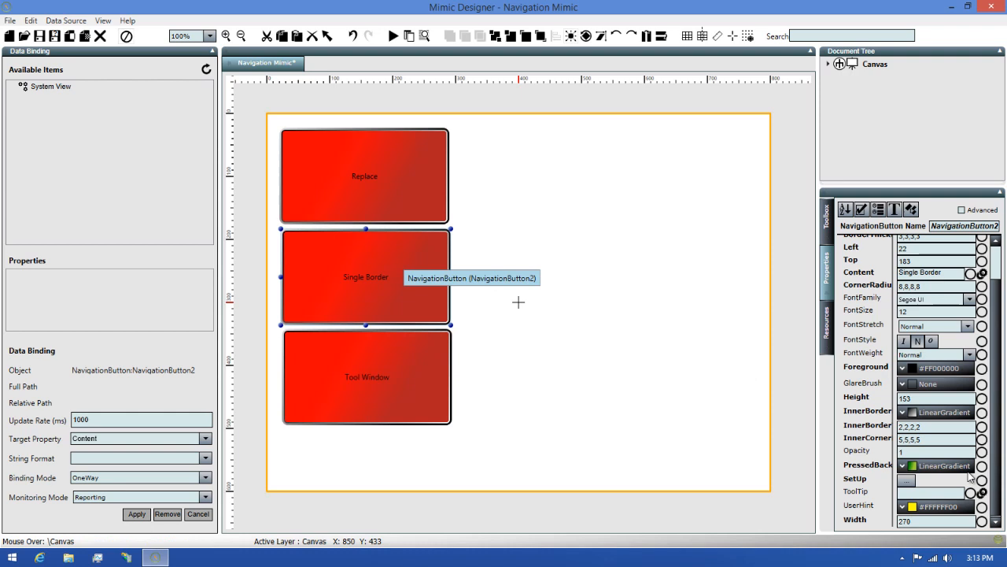
Set the Single Border button's navigation style to Popup Single Border.
left_click(935, 478)
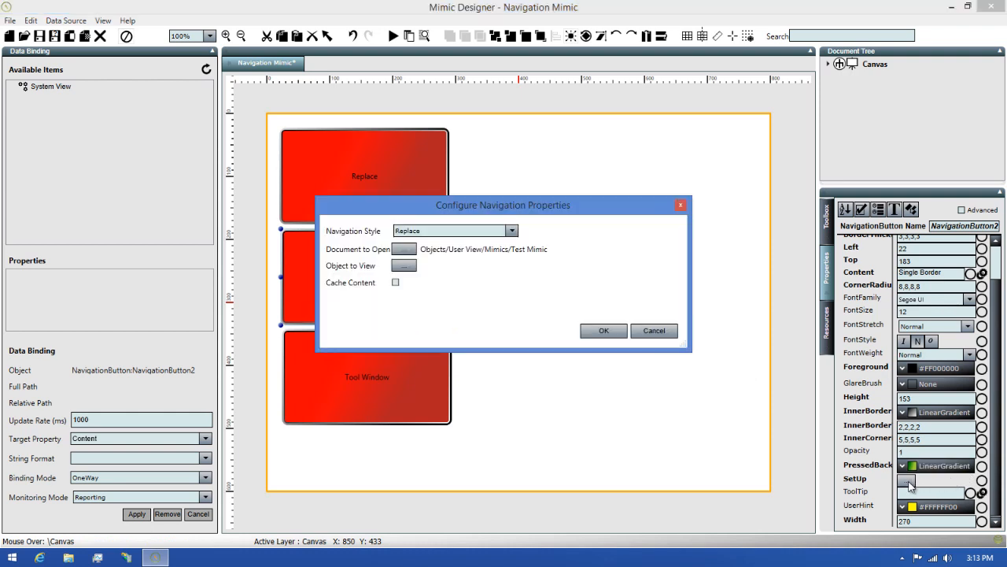
mouse_move(904, 484)
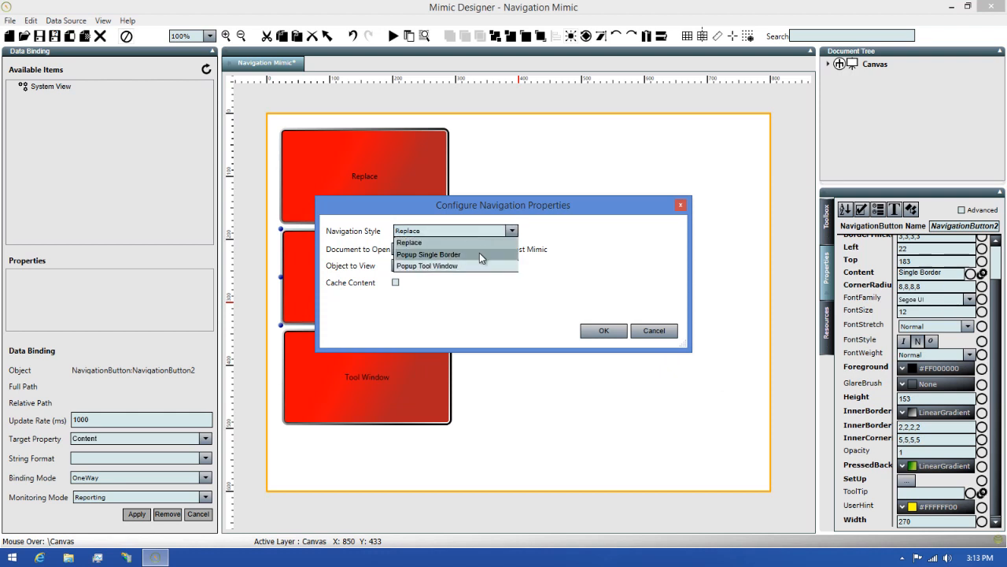
left_click(428, 253)
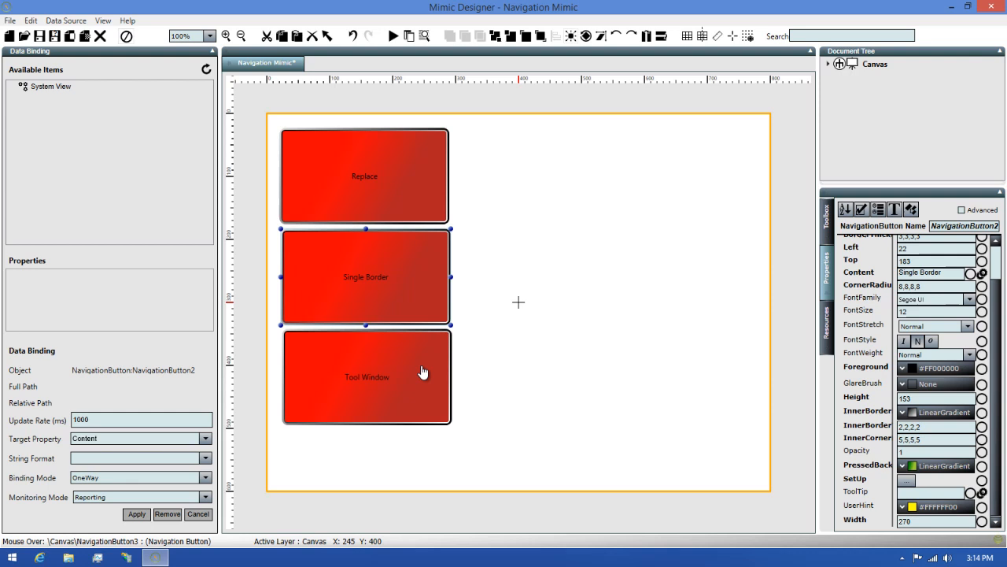
Give the Tool Window button the Popup Tool Window navigation style.
left_click(366, 376)
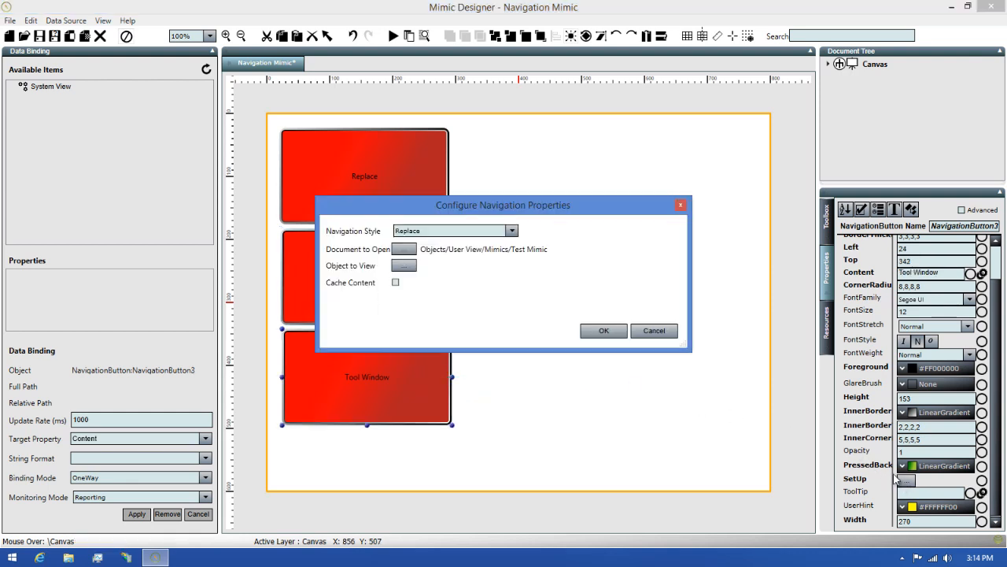
left_click(512, 231)
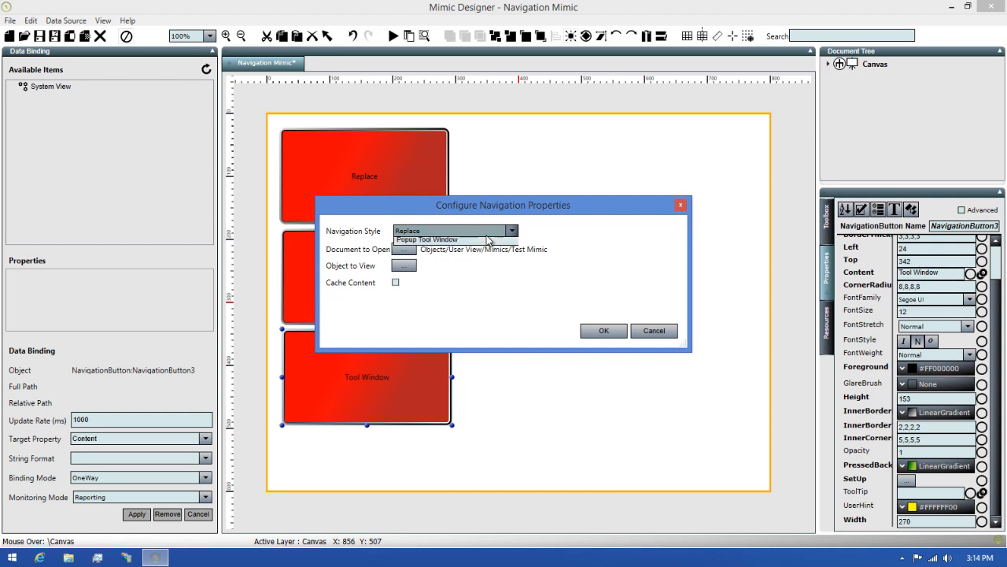
left_click(426, 239)
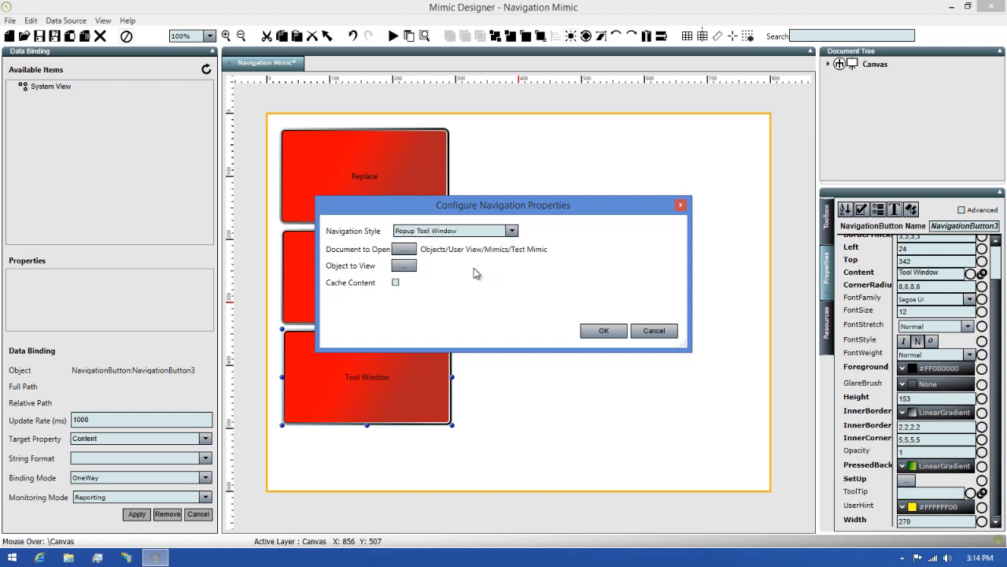
mouse_move(578, 311)
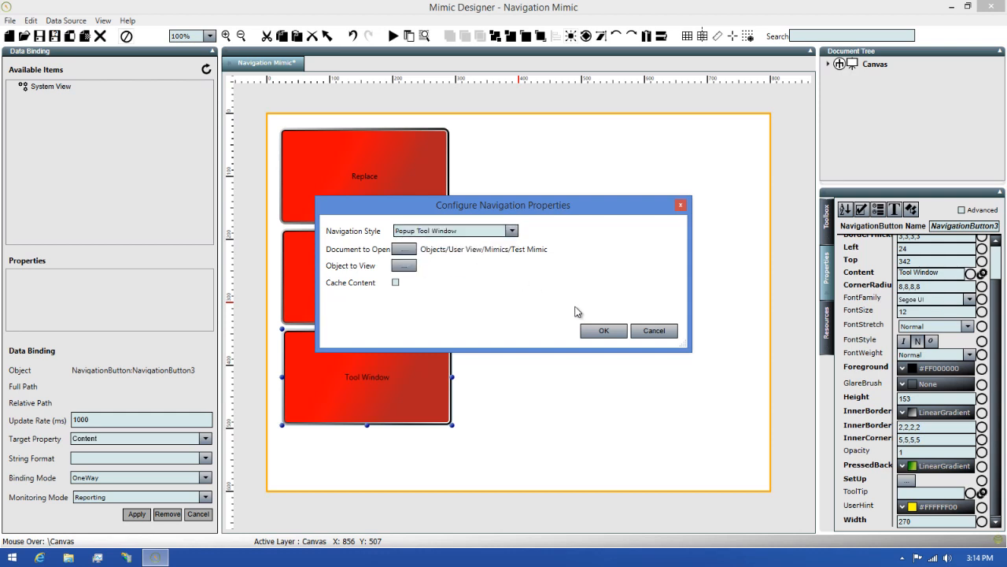
left_click(603, 330)
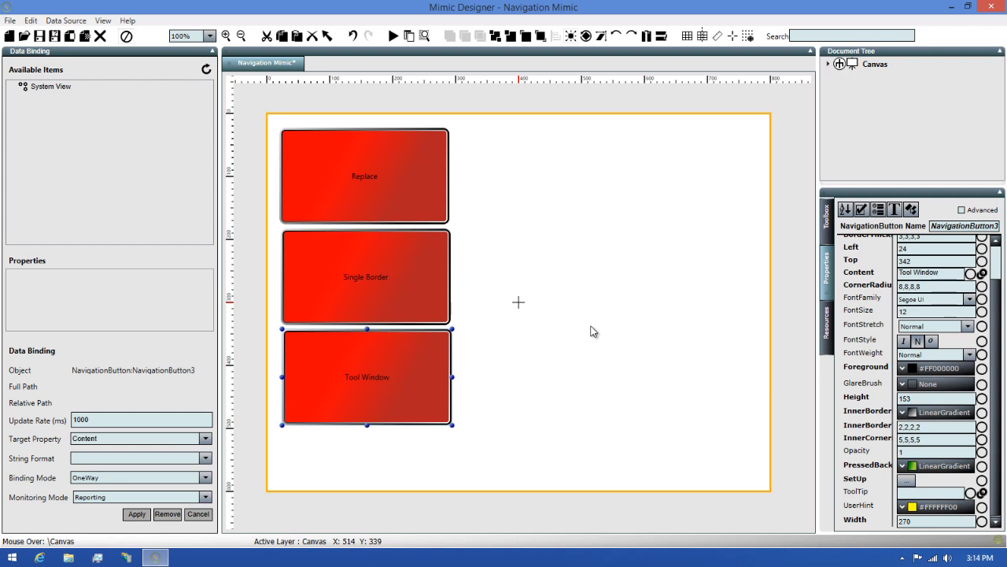
mouse_move(451, 229)
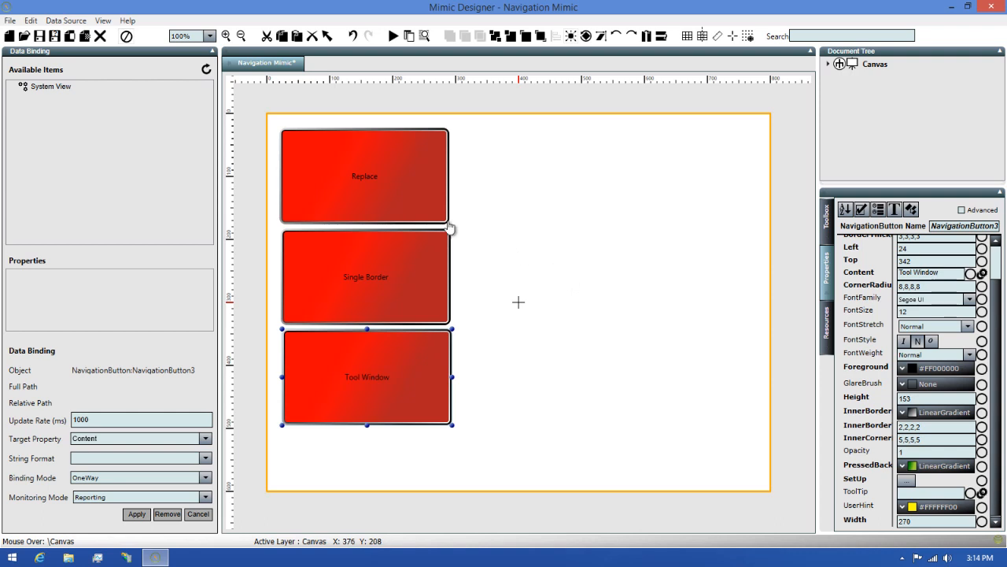
Save the mimic as 'Navigation Mimic' in the Mimics folder.
left_click(40, 36)
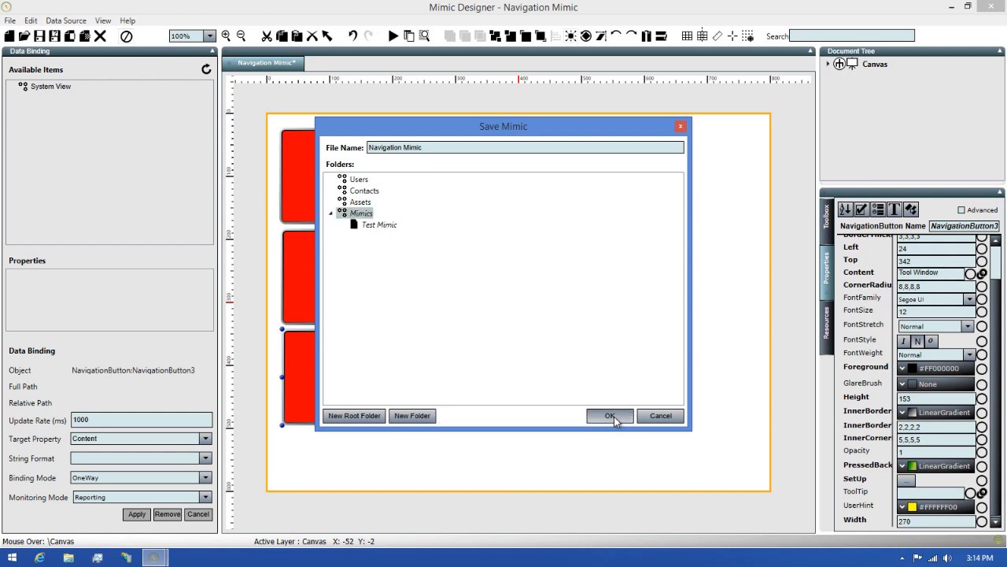
left_click(610, 416)
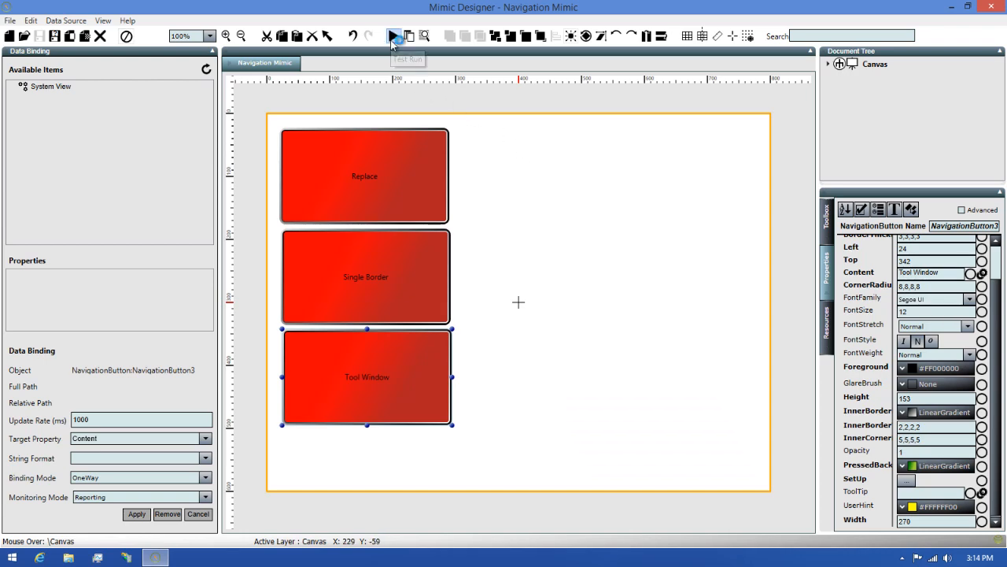
Test-run the mimic and connect to the Status Server.
left_click(393, 36)
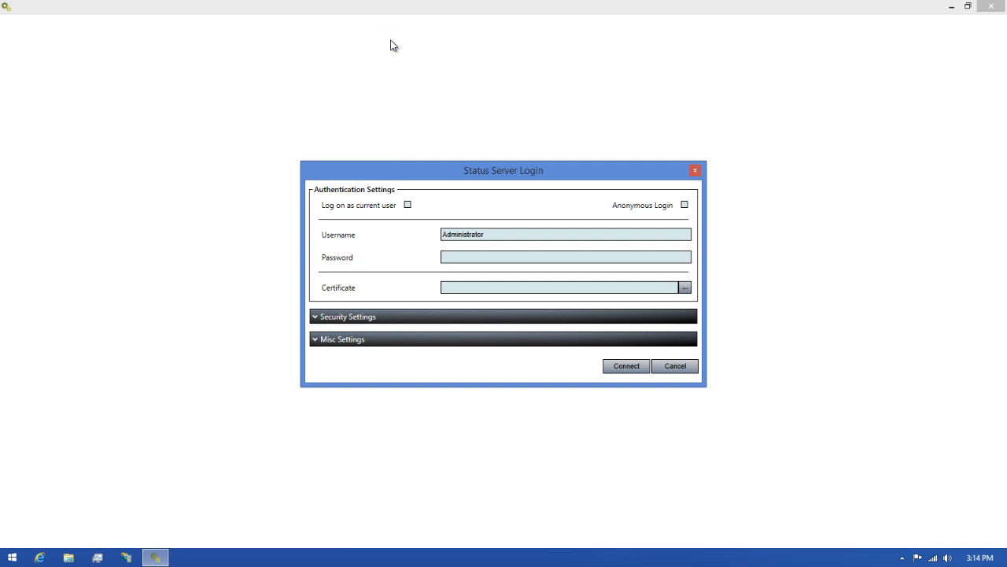
mouse_move(592, 366)
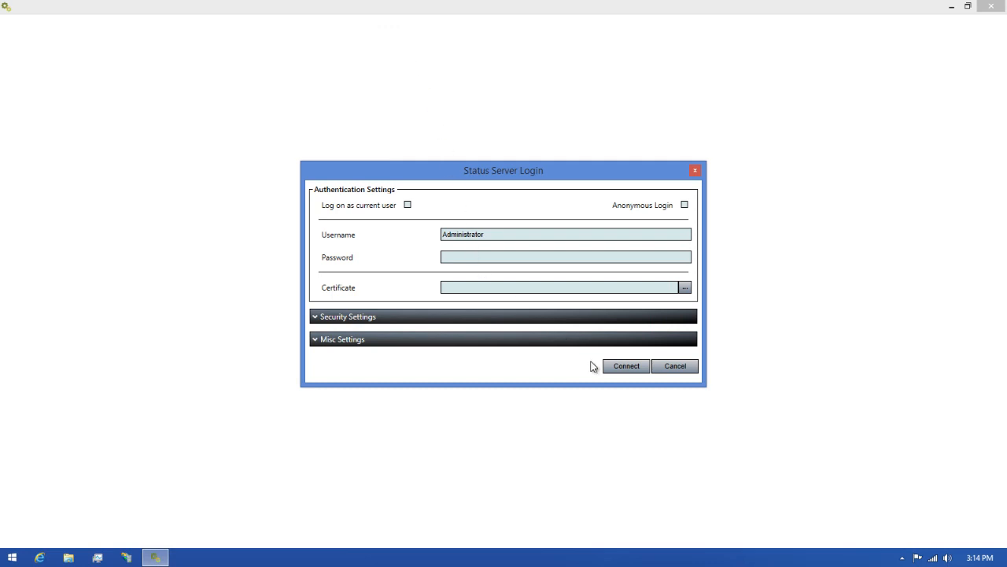
left_click(626, 365)
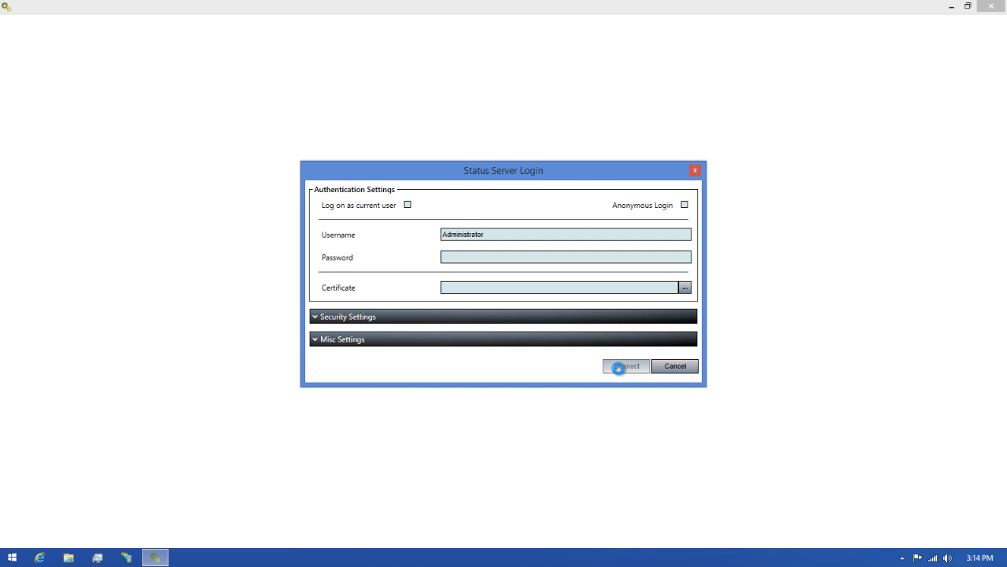
left_click(626, 365)
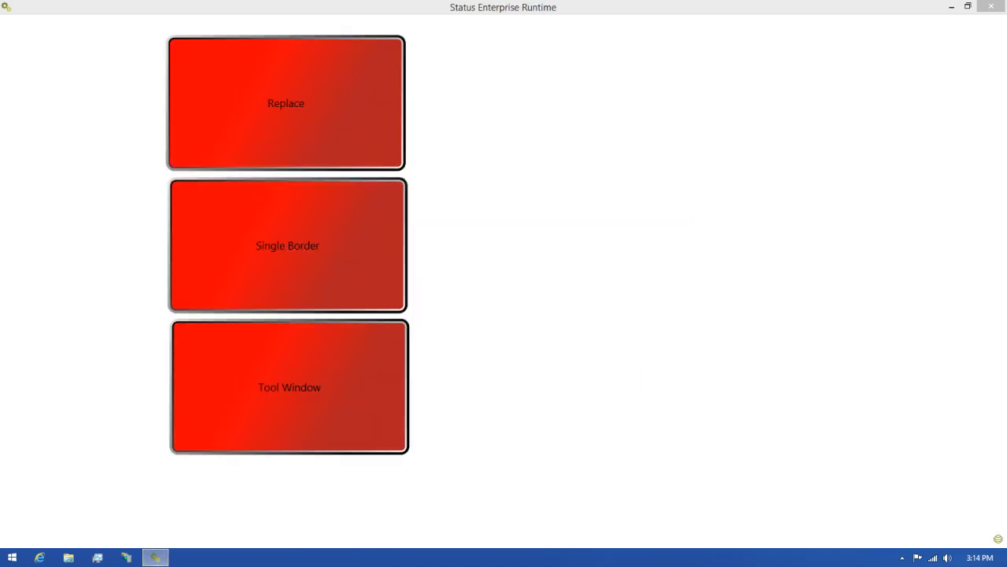
mouse_move(527, 177)
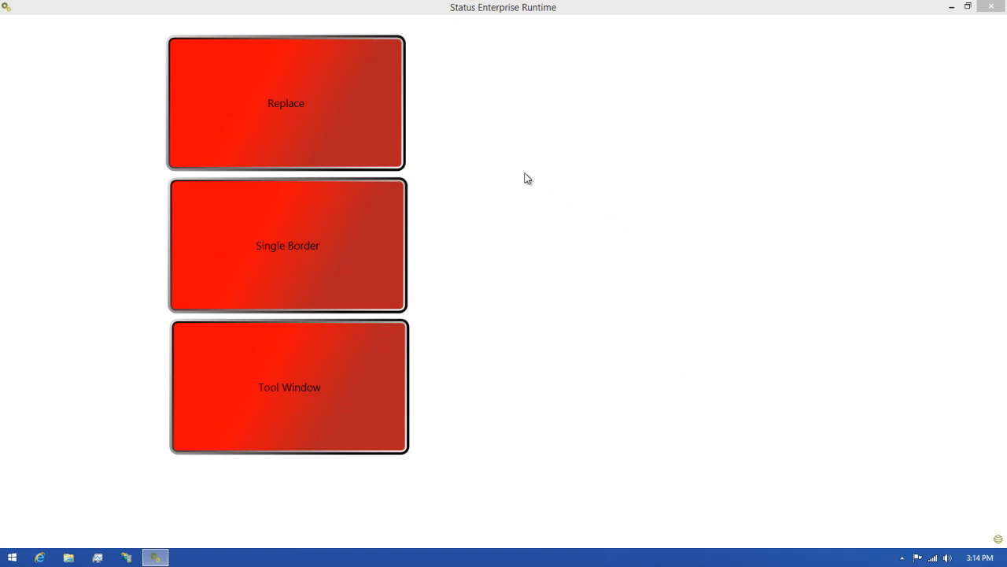
mouse_move(512, 178)
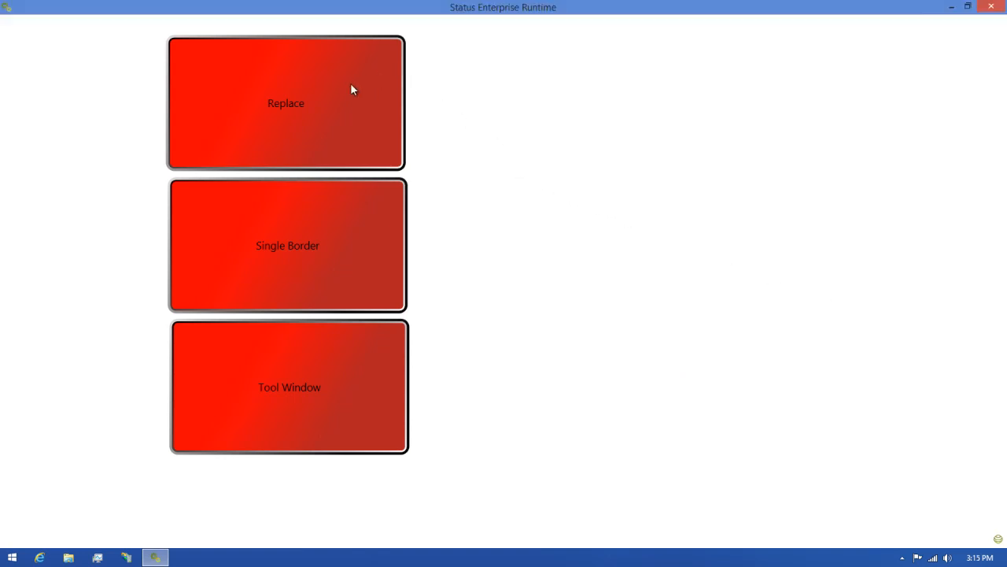
left_click(285, 103)
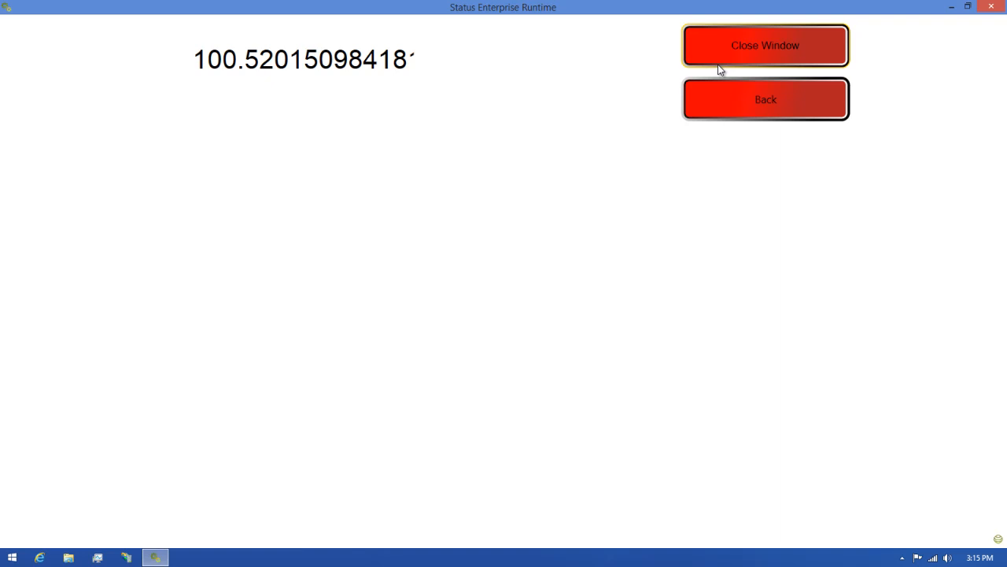
left_click(765, 99)
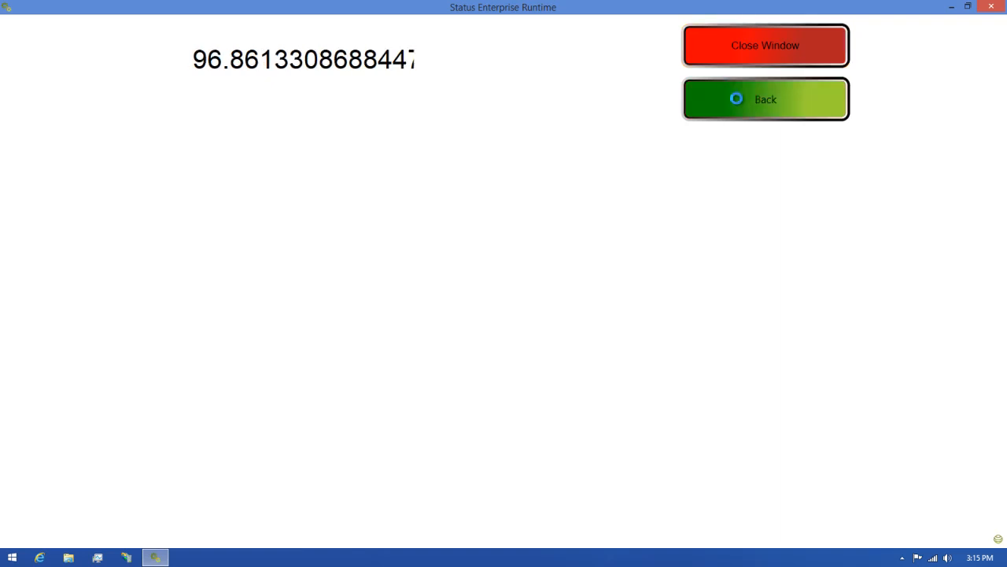
left_click(765, 99)
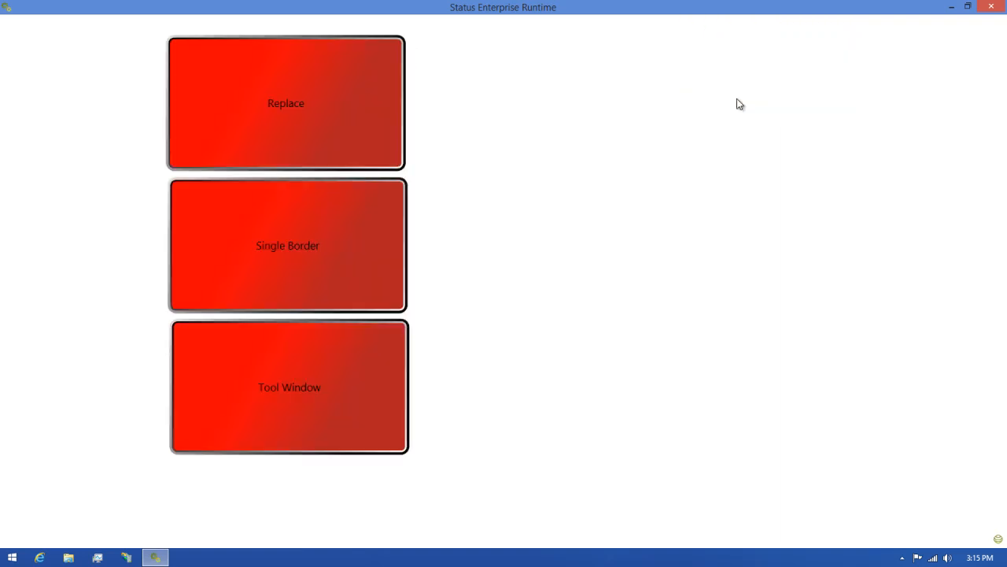
mouse_move(407, 223)
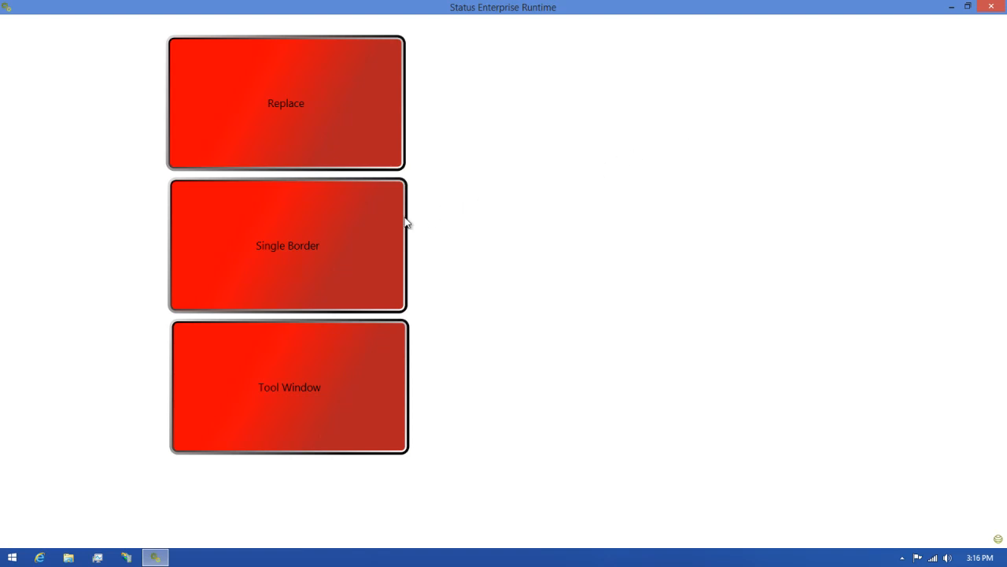
Open and close Test Mimic as a Single Border popup, then open it as a tool window.
left_click(287, 245)
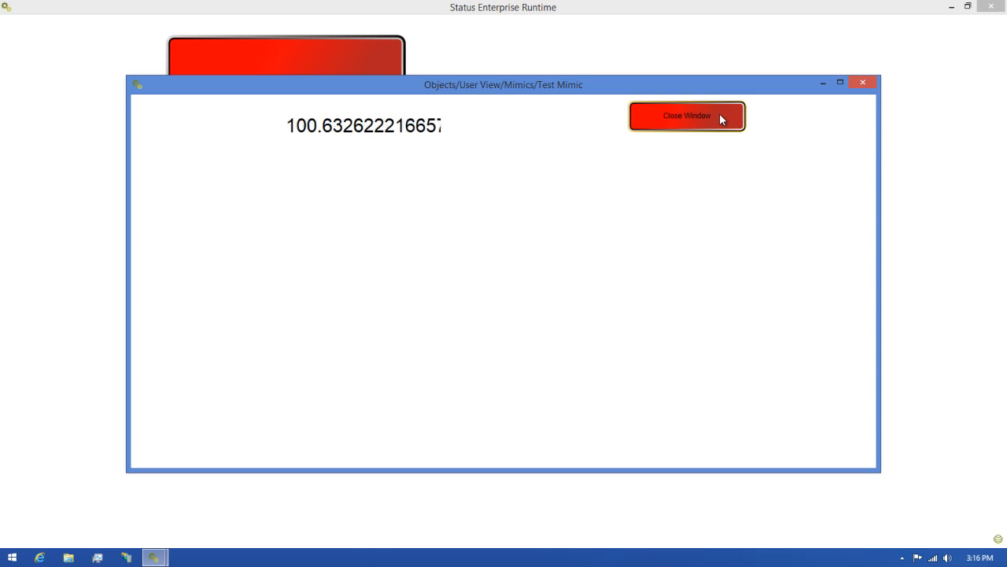
left_click(686, 116)
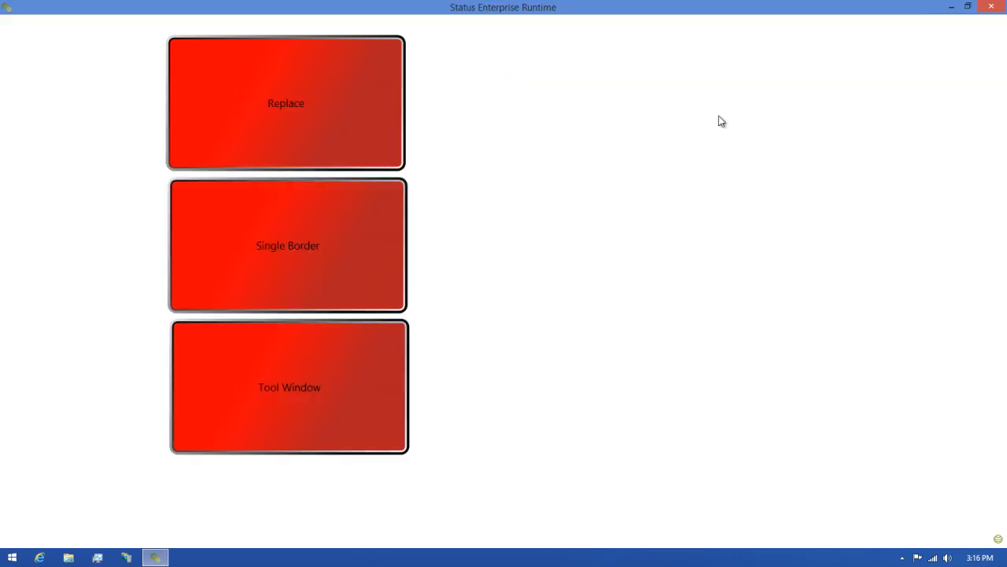
mouse_move(566, 201)
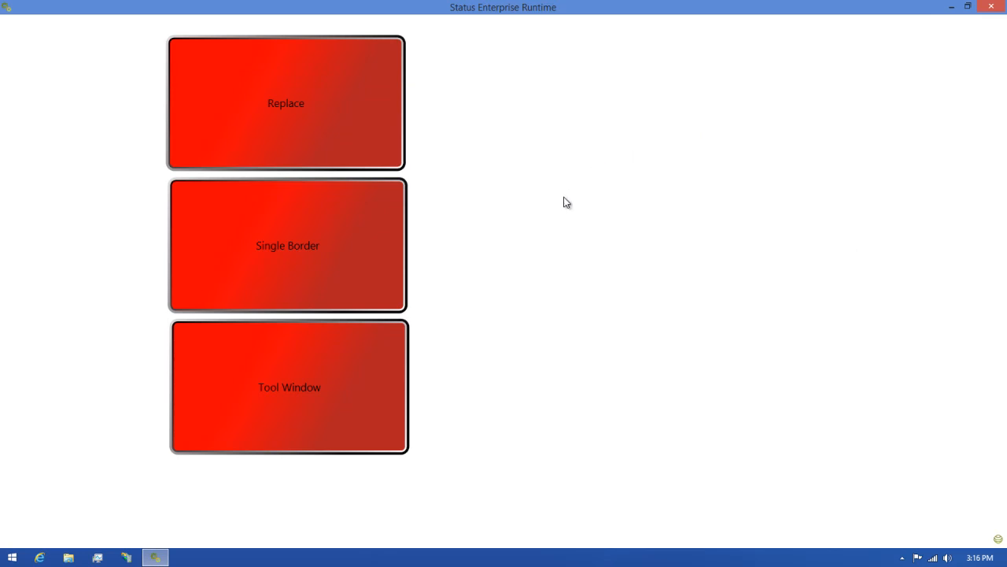
left_click(289, 386)
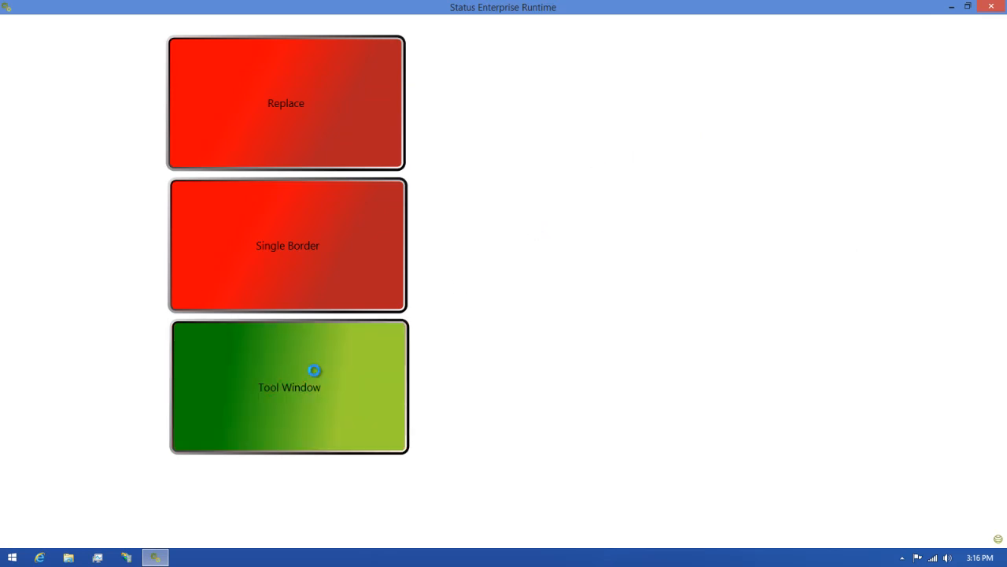
left_click(289, 386)
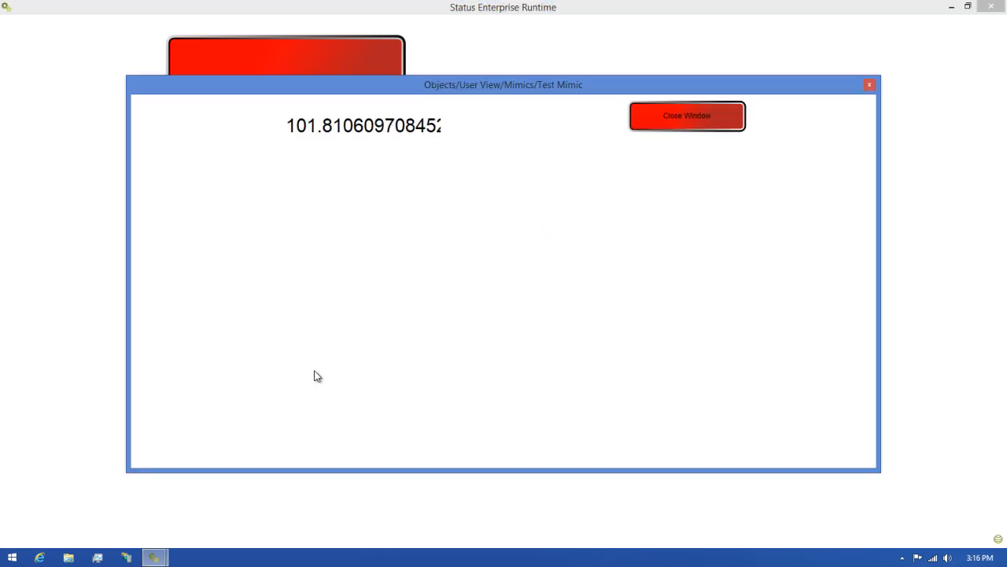